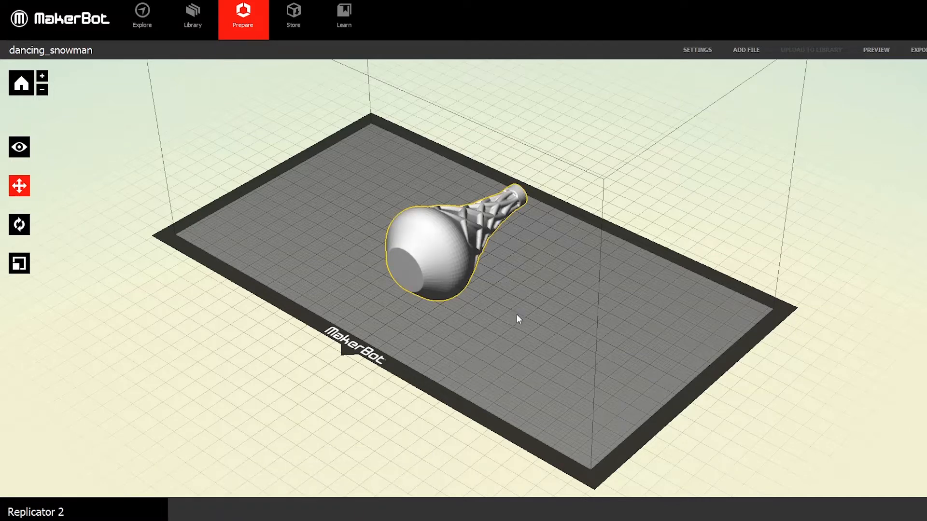
# Rotate the lattice-patterned ornament +90° on the X axis so it stands upright
pyautogui.click(19, 226)
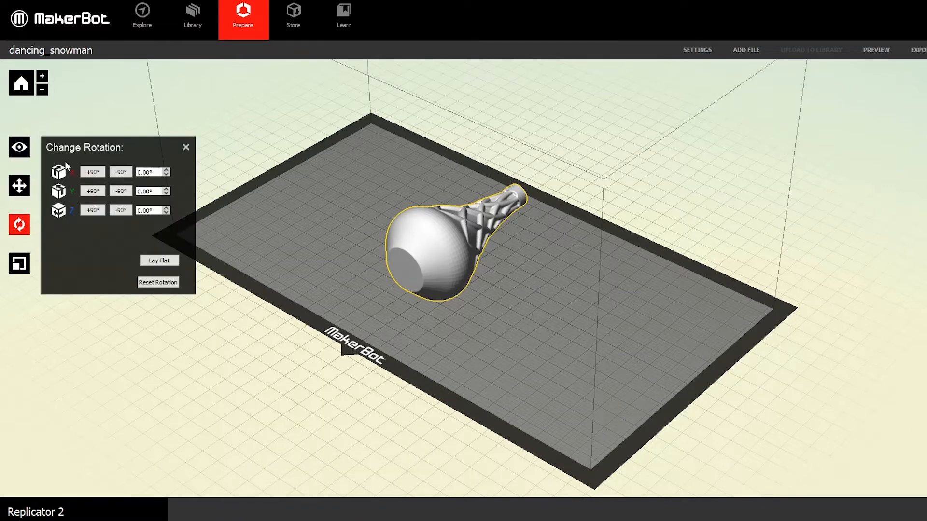
pyautogui.click(120, 172)
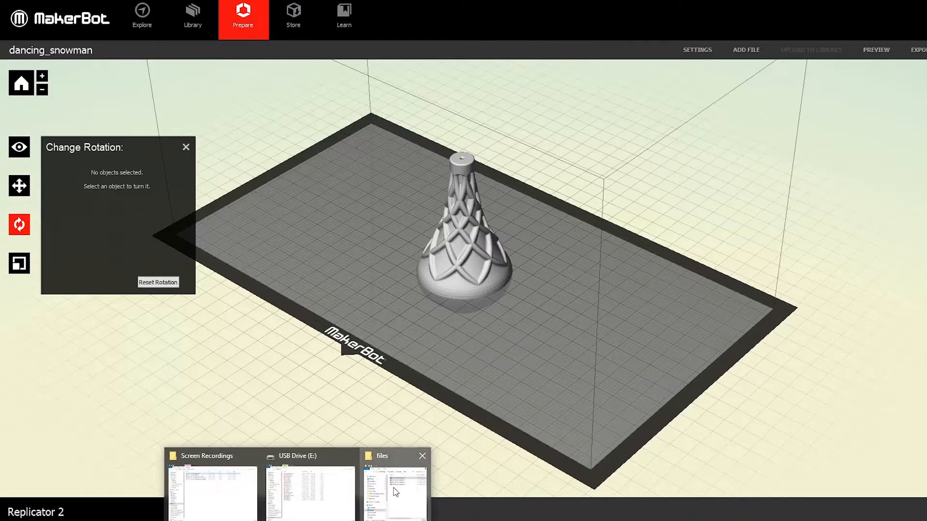
# Import the remaining ornament variants and rotate the spiral-dotted one +90° X upright
pyautogui.click(464, 237)
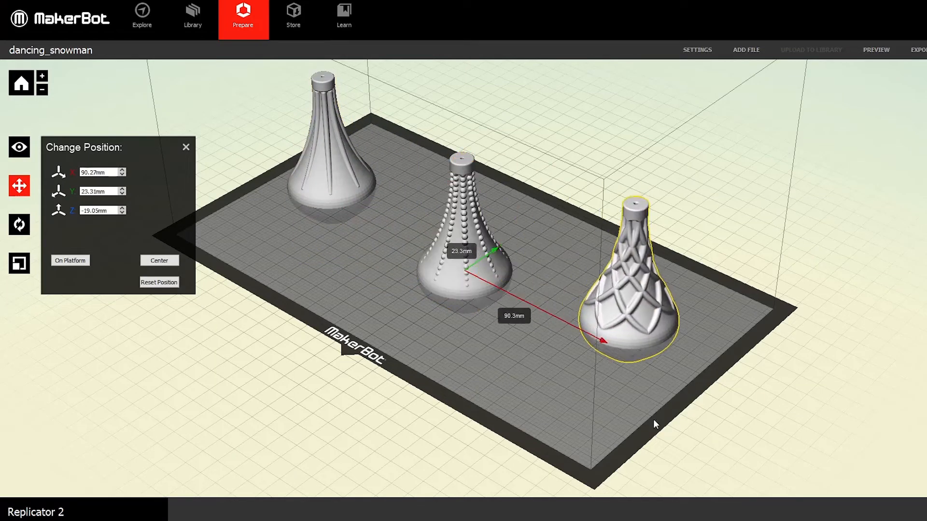
pyautogui.click(746, 50)
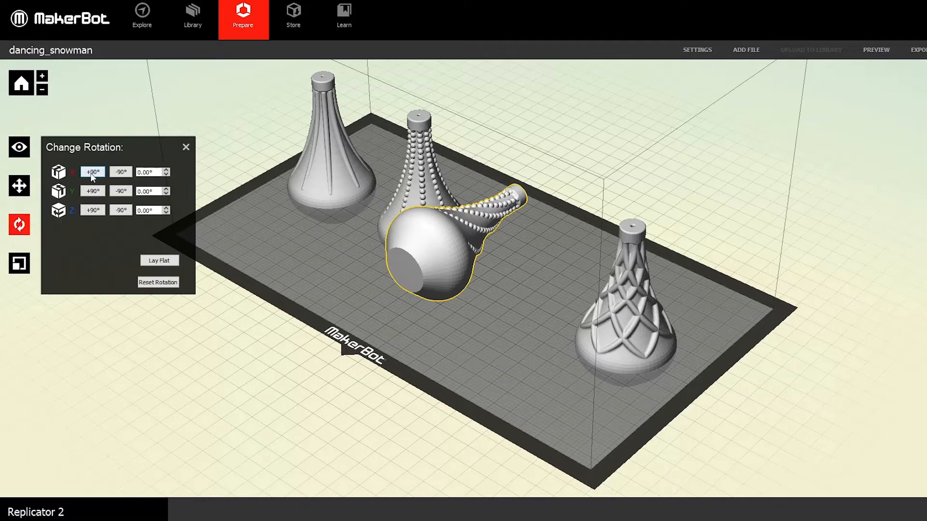
pyautogui.click(19, 186)
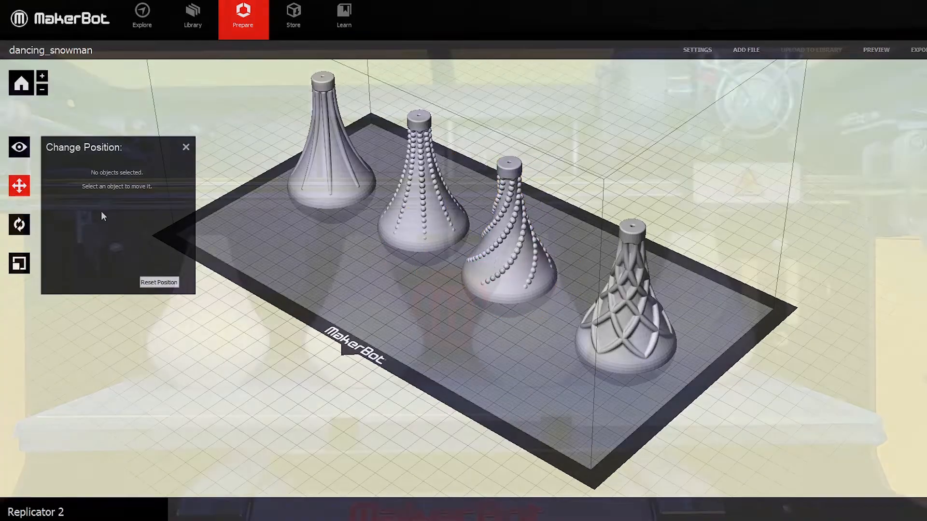